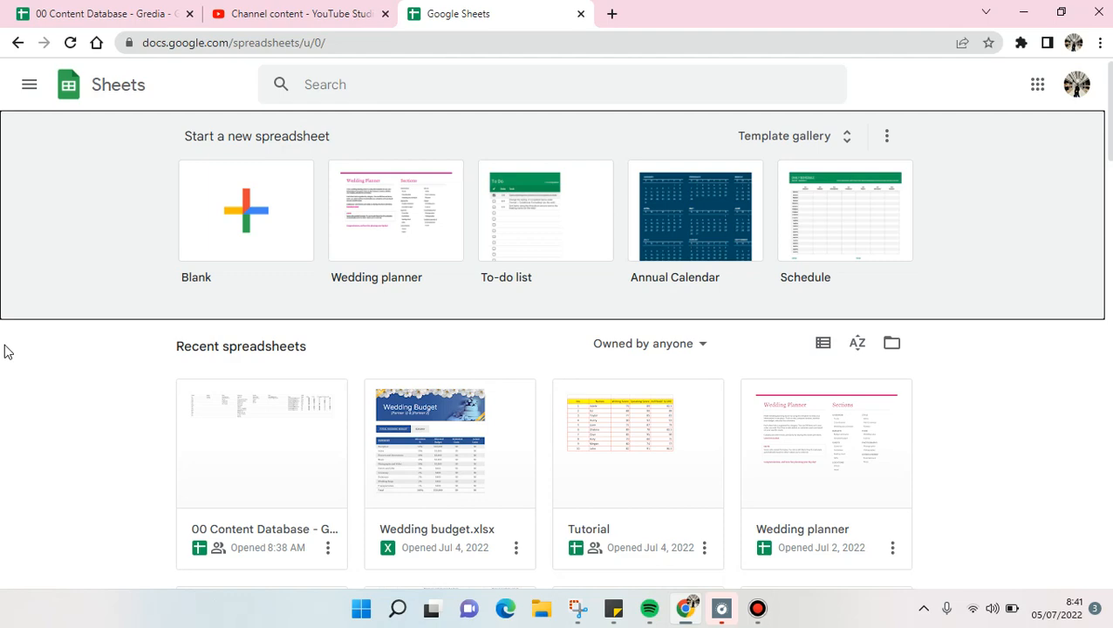
{"action": "mouse_move", "coordinate": [134, 303]}
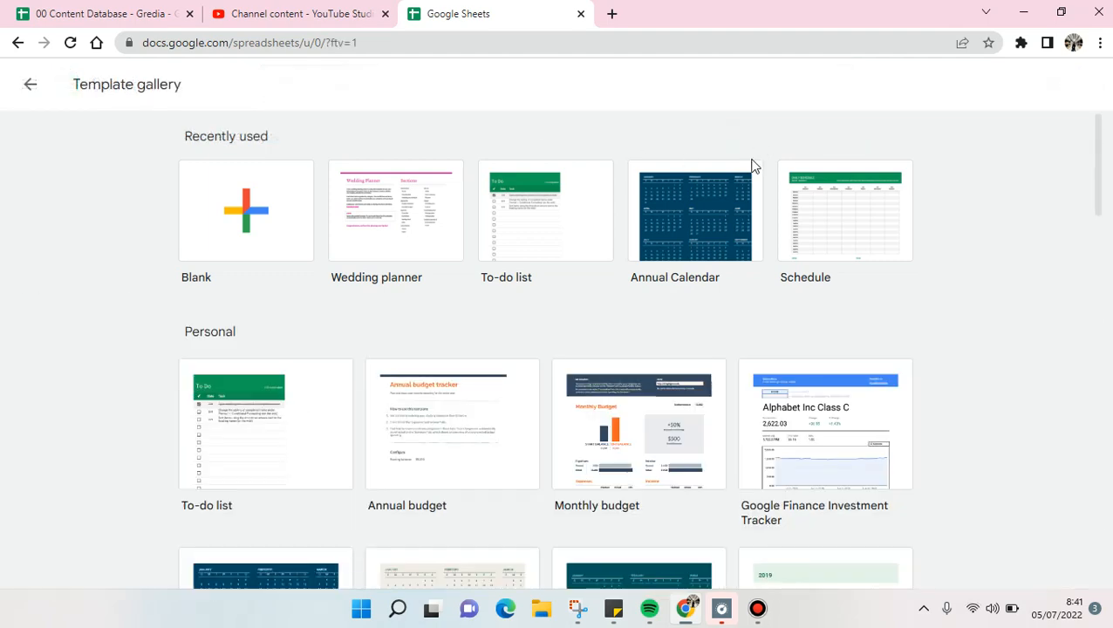
Scroll the template gallery down until the calendar templates are in view
{"action": "scroll", "scroll_direction": "down", "scroll_amount": 3}
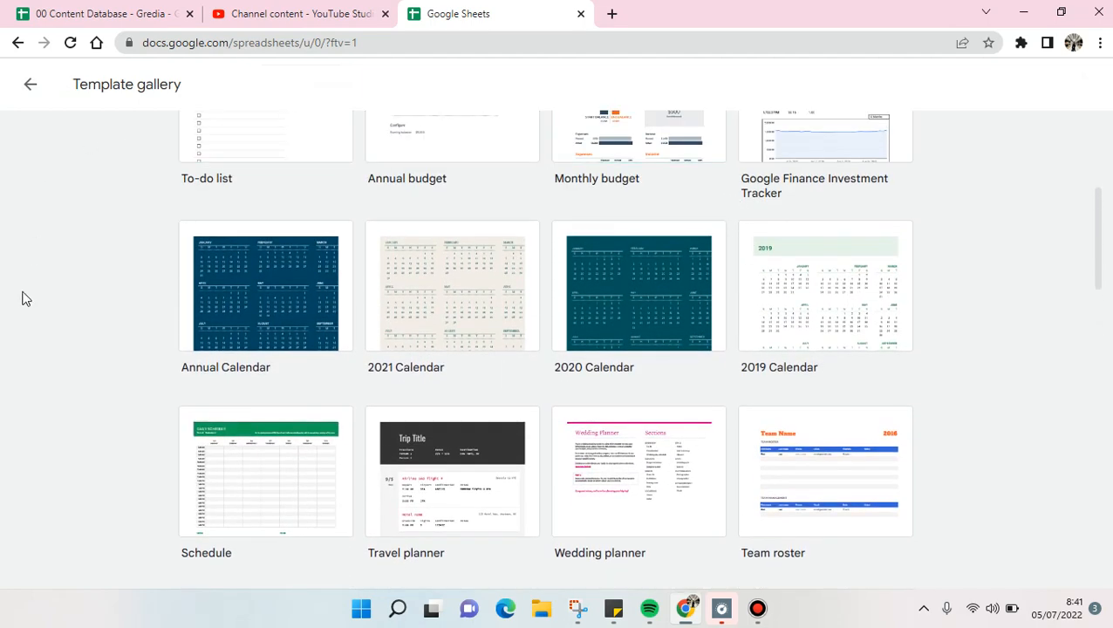
{"action": "mouse_move", "coordinate": [450, 178]}
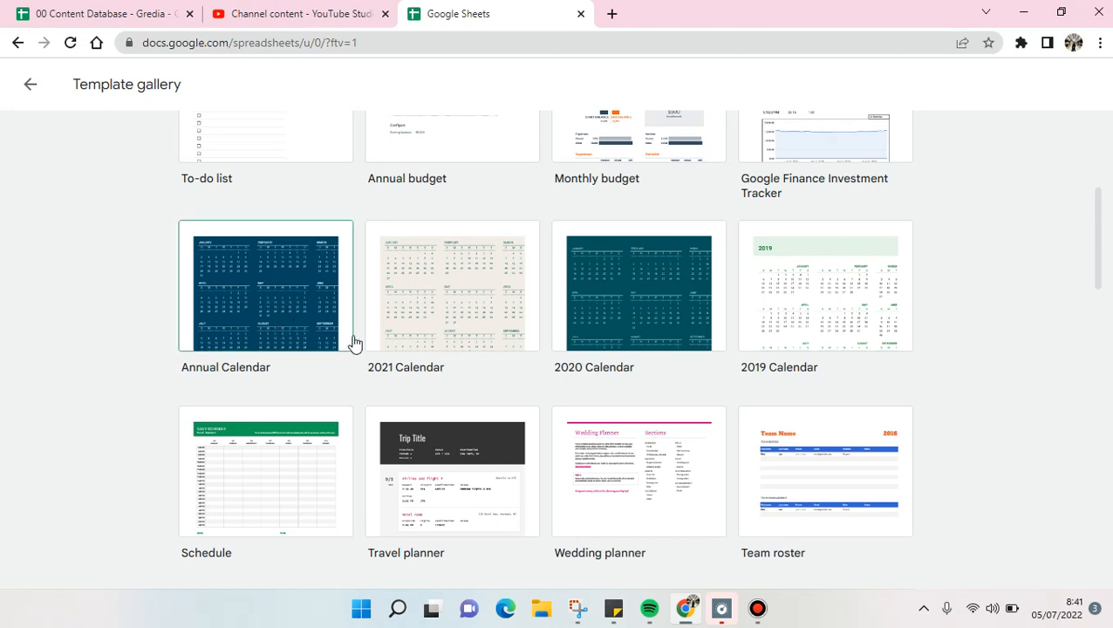
{"action": "mouse_move", "coordinate": [289, 342]}
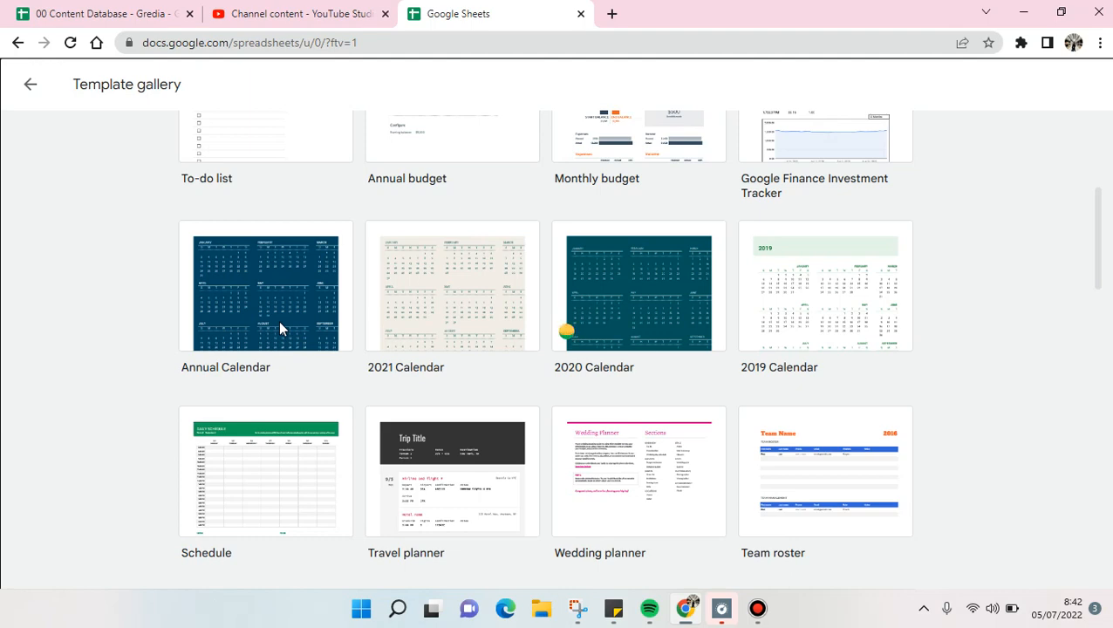
Start a spreadsheet from the Annual Calendar template and switch to its January sheet
{"action": "left_click", "coordinate": [265, 286]}
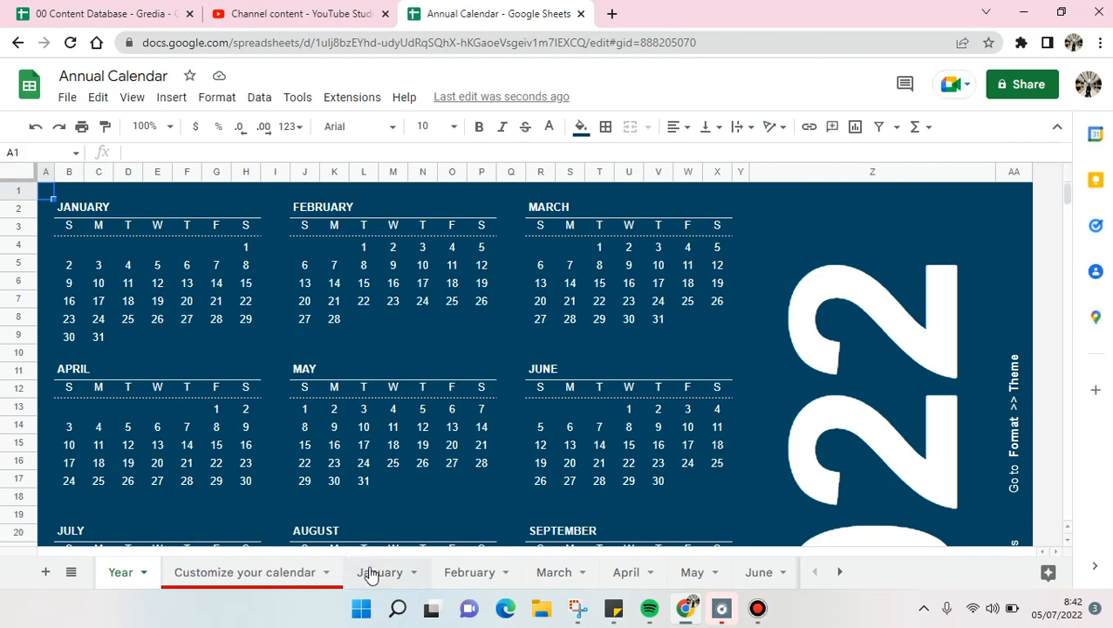
{"action": "mouse_move", "coordinate": [417, 577]}
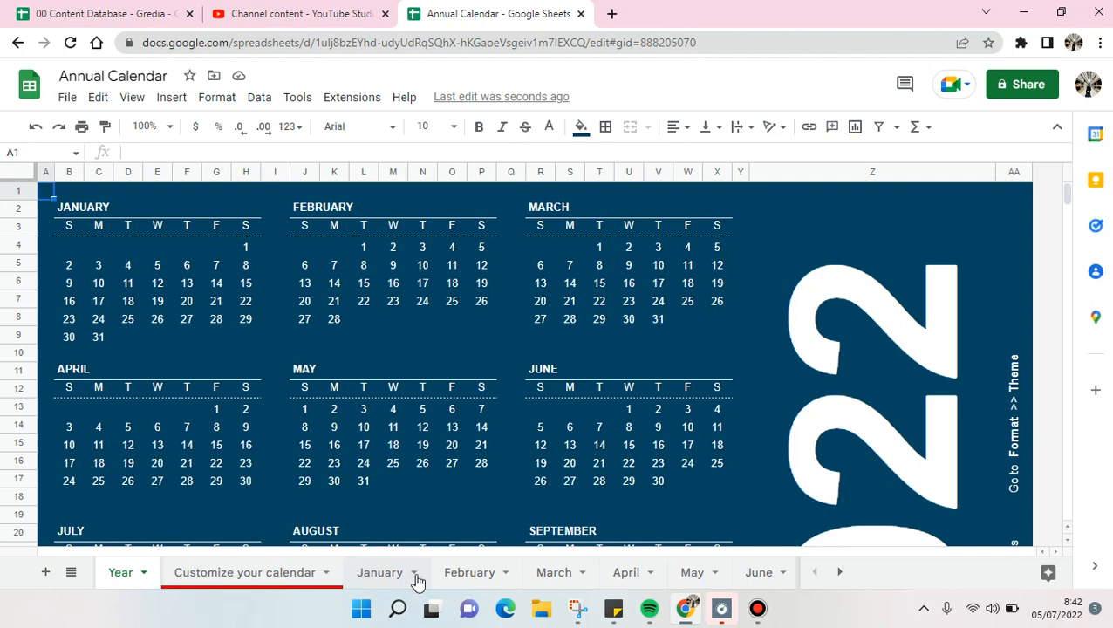
{"action": "mouse_move", "coordinate": [397, 579]}
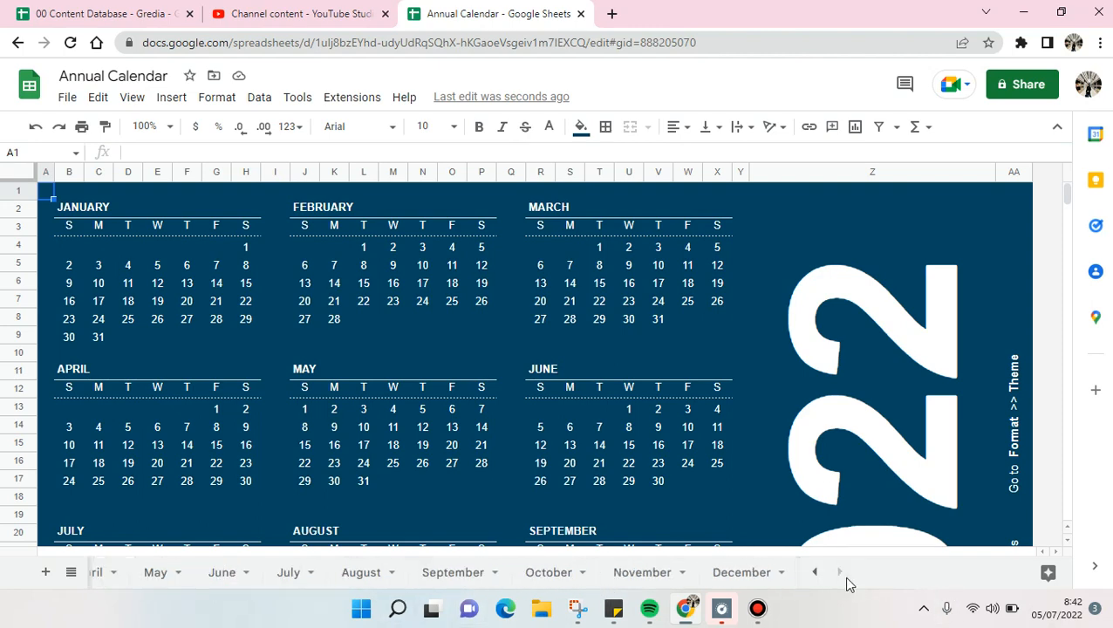
{"action": "left_click", "coordinate": [814, 572]}
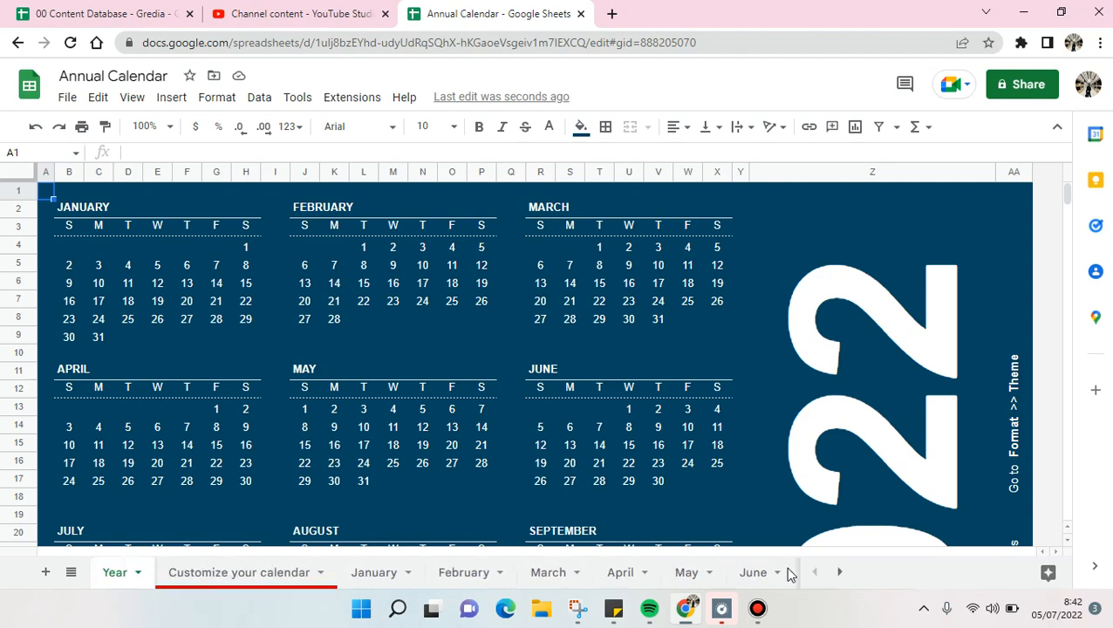
{"action": "left_click", "coordinate": [374, 572]}
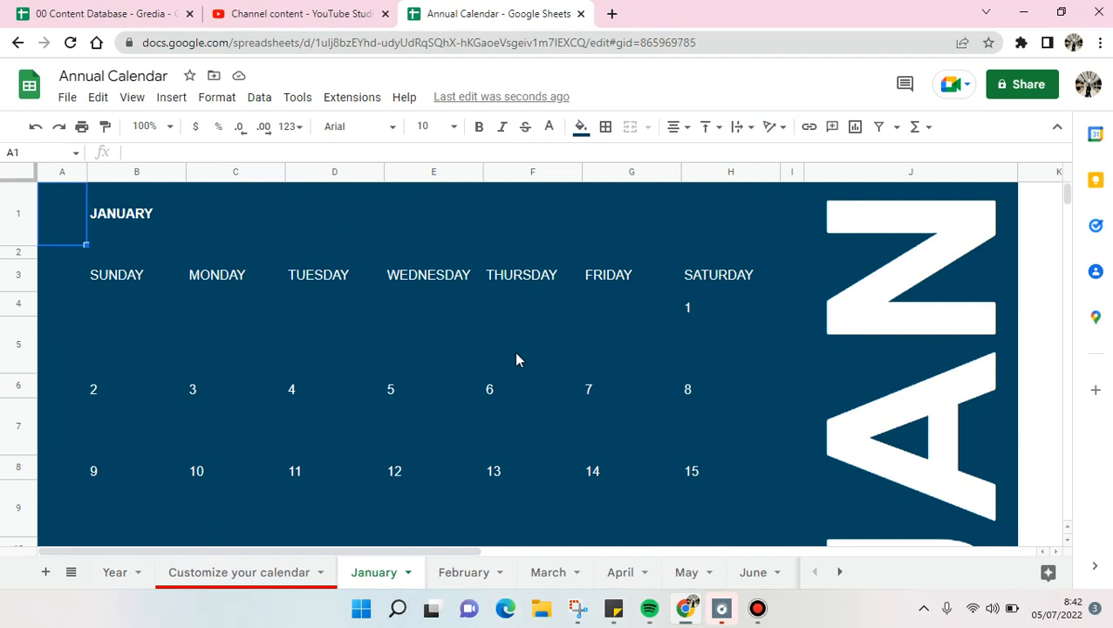
Fill the selected A1:J19 January block yellow, then change it to a light pink swatch
{"action": "left_click_drag", "start_coordinate": [61, 213], "coordinate": [985, 502]}
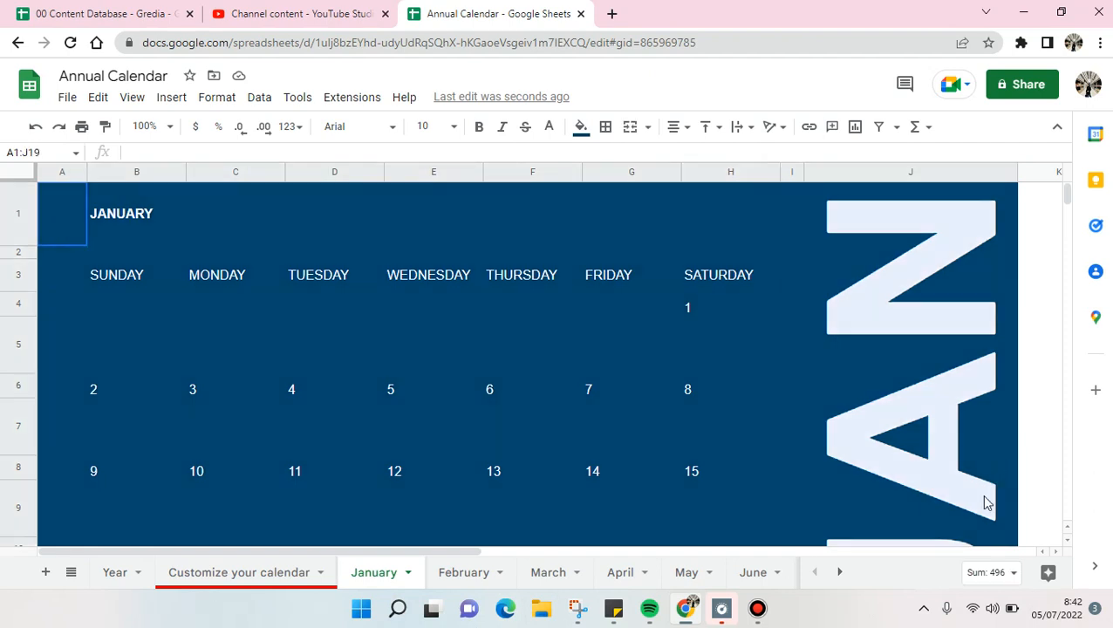
{"action": "scroll", "scroll_direction": "down", "scroll_amount": 3}
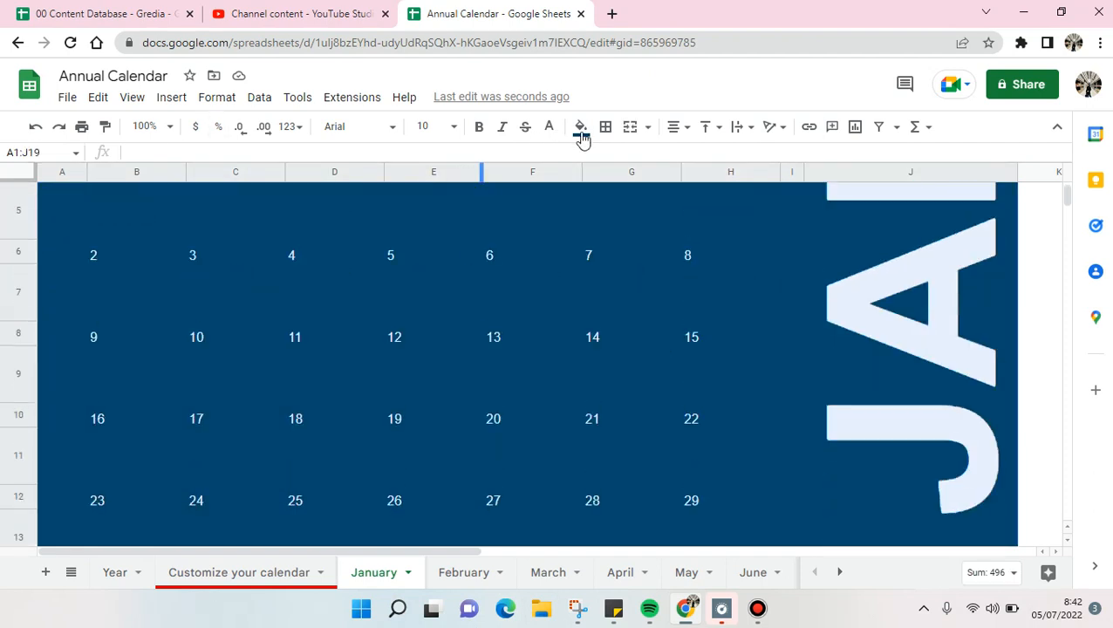
{"action": "left_click", "coordinate": [579, 125]}
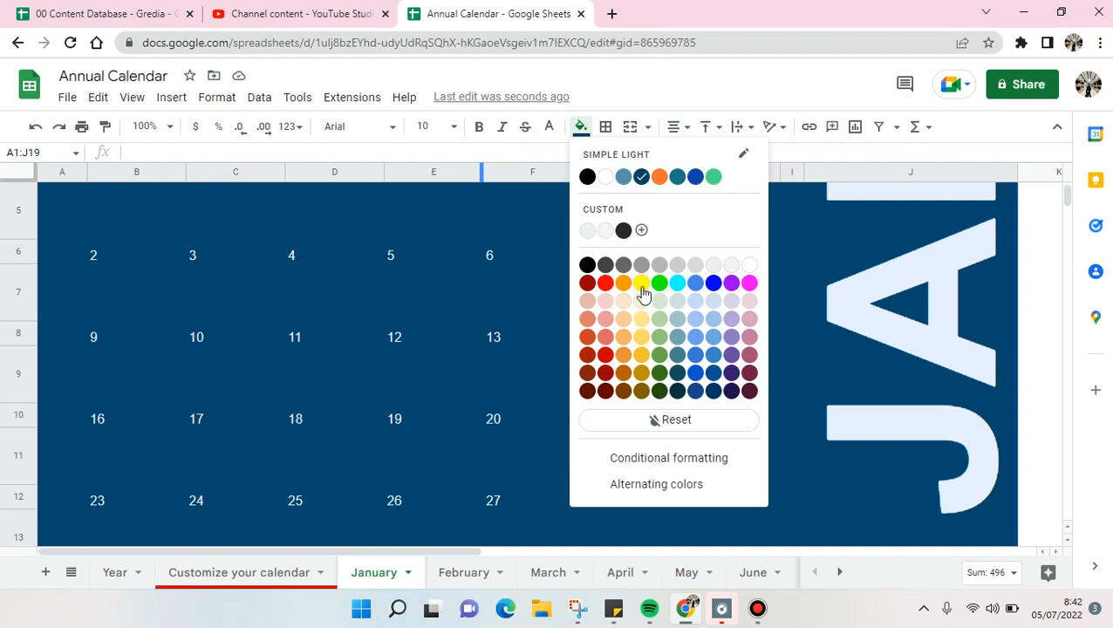
{"action": "left_click", "coordinate": [641, 282]}
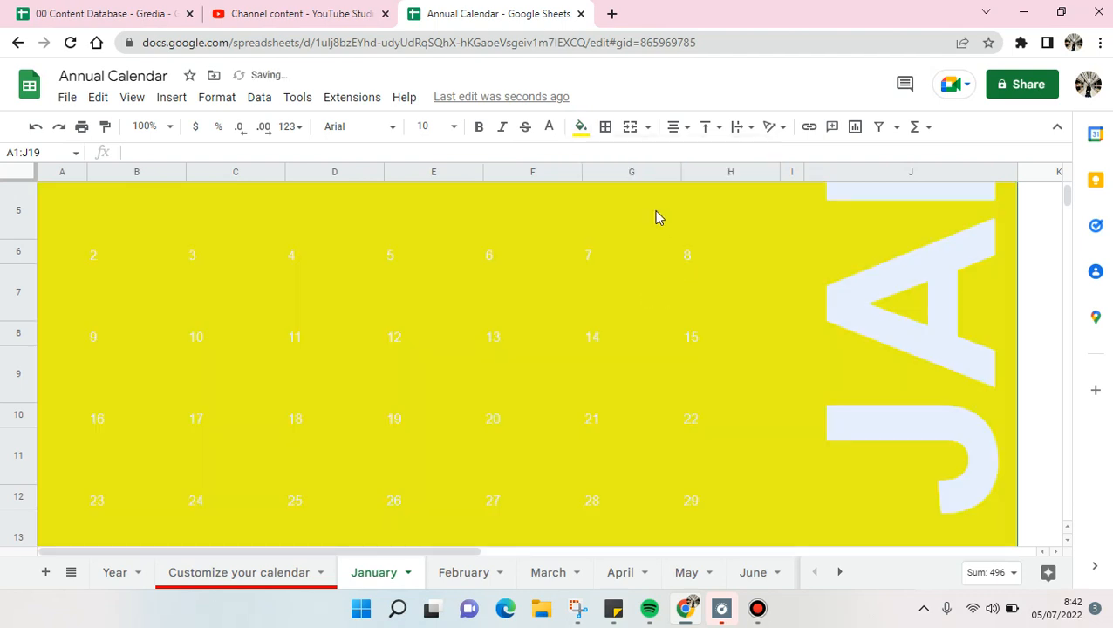
{"action": "left_click", "coordinate": [579, 125]}
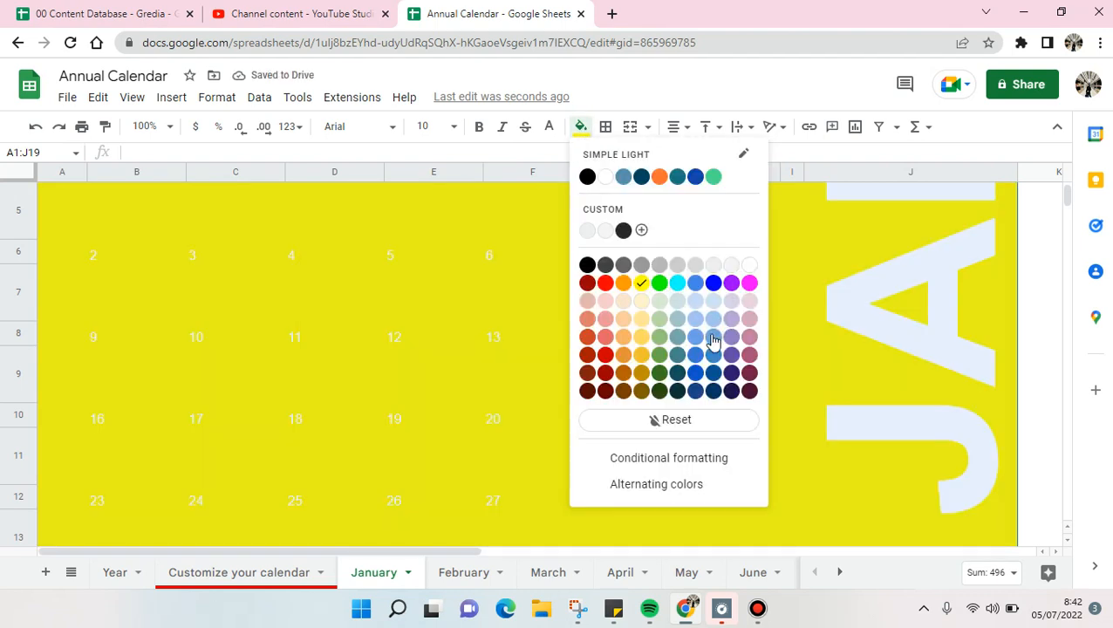
{"action": "left_click", "coordinate": [713, 338]}
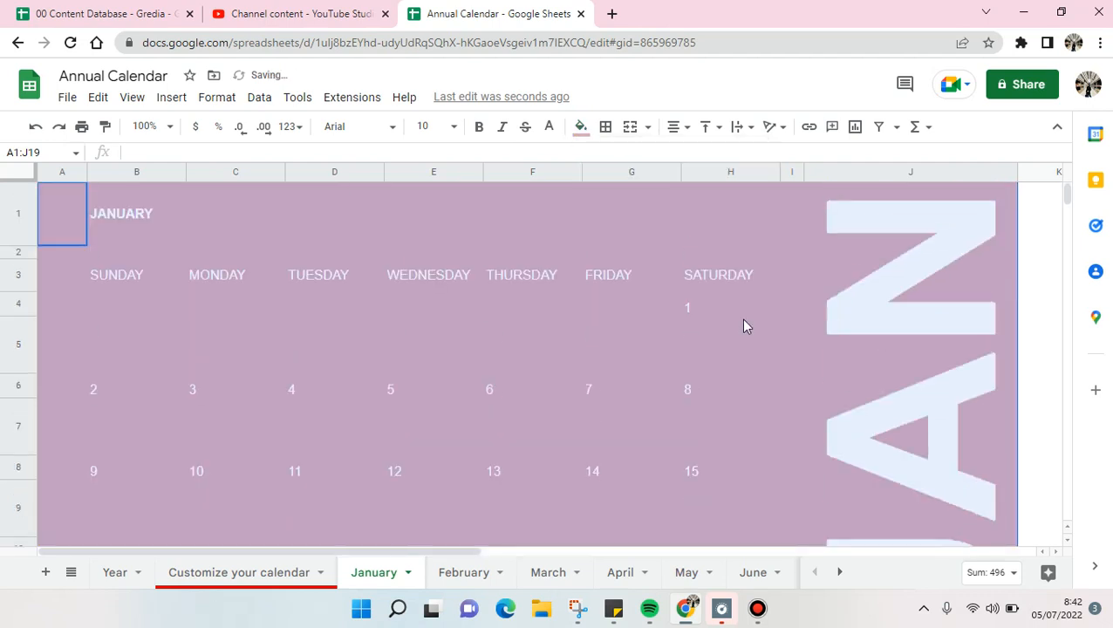
{"action": "scroll", "scroll_direction": "down", "scroll_amount": 3}
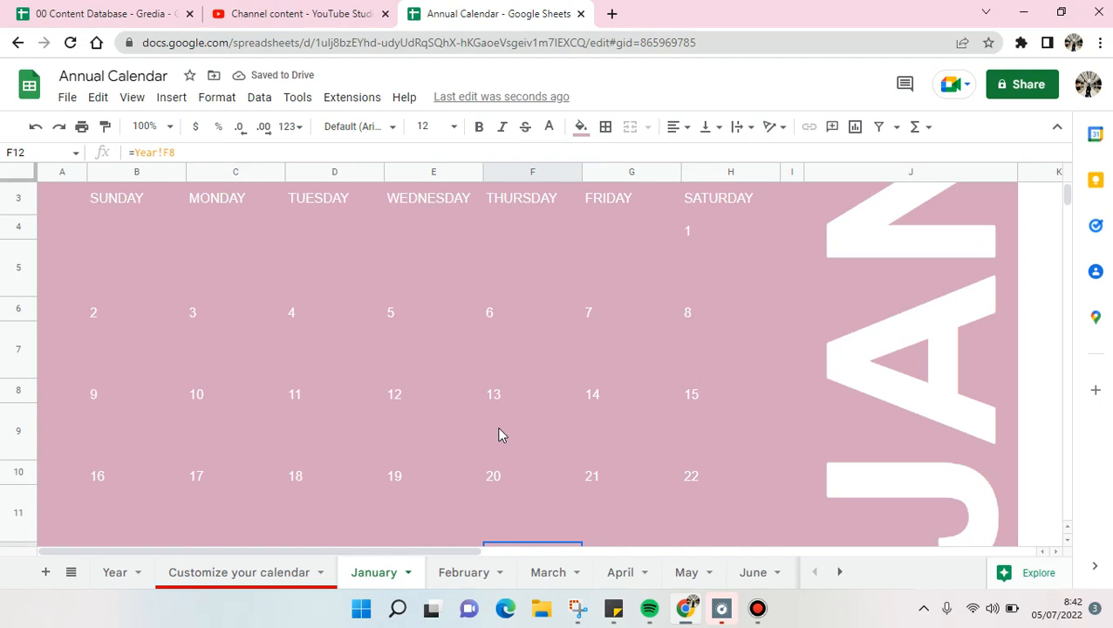
Give cell B8, holding January 9, a red fill
{"action": "left_click", "coordinate": [433, 431]}
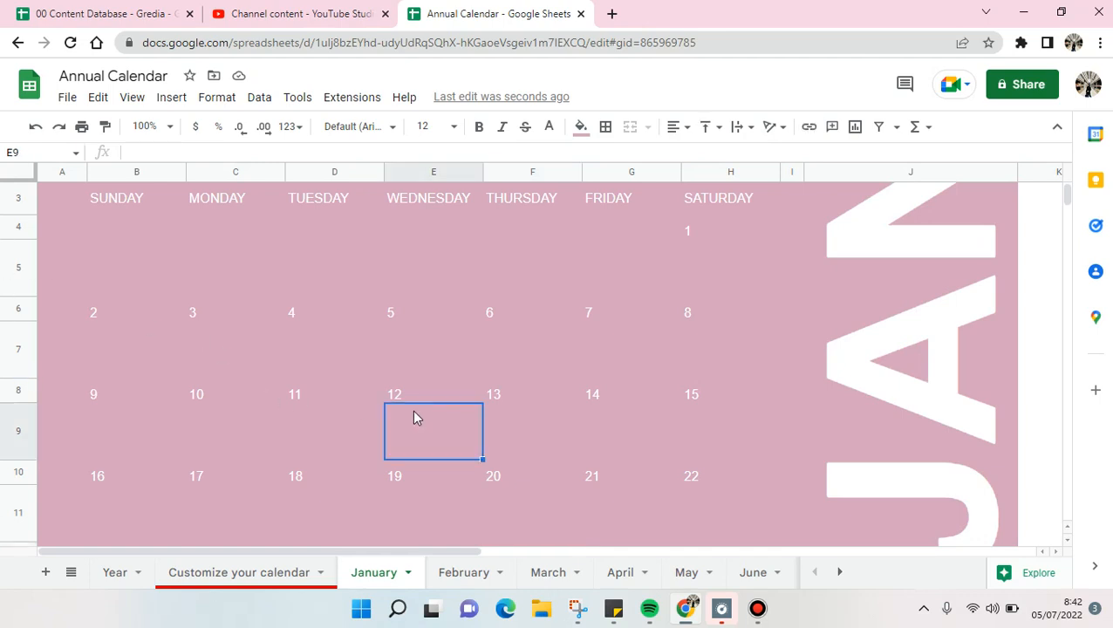
{"action": "mouse_move", "coordinate": [530, 408]}
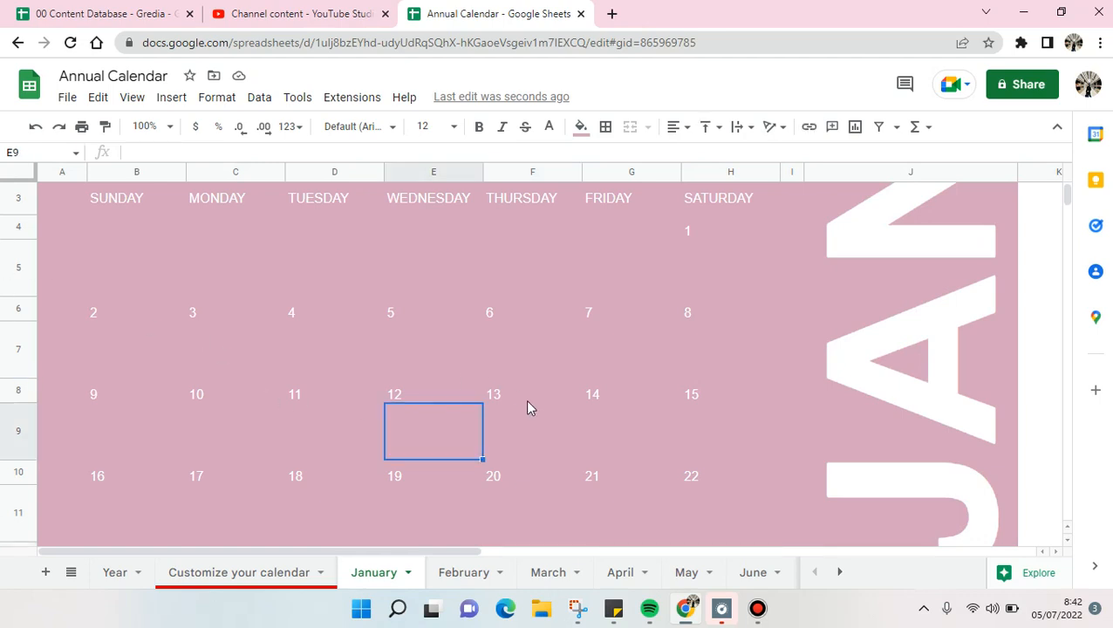
{"action": "left_click", "coordinate": [136, 395]}
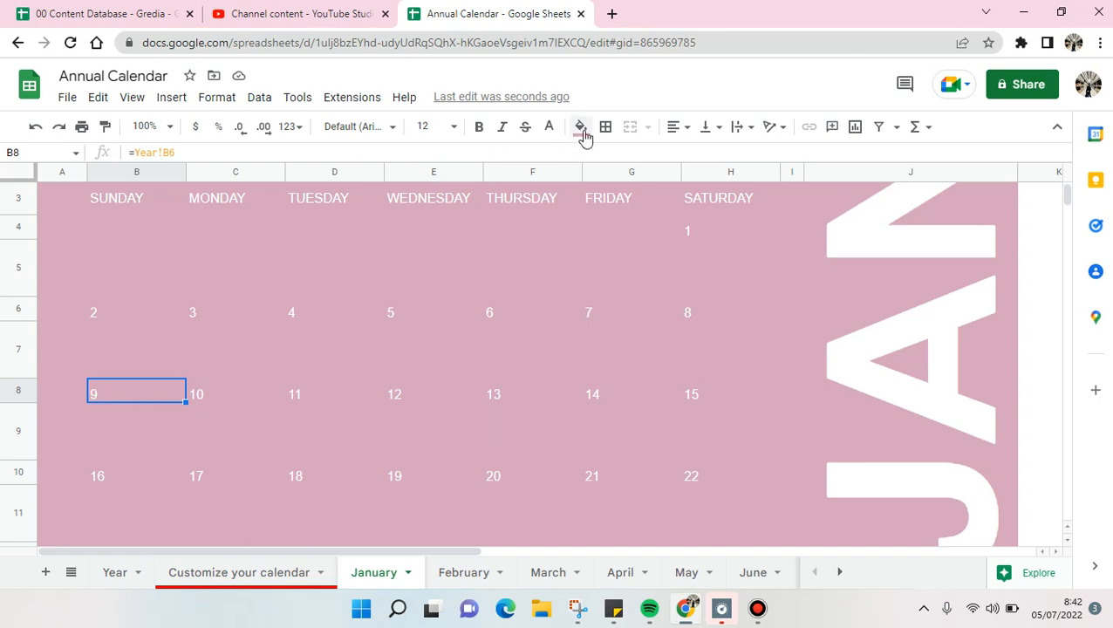
{"action": "left_click", "coordinate": [548, 125]}
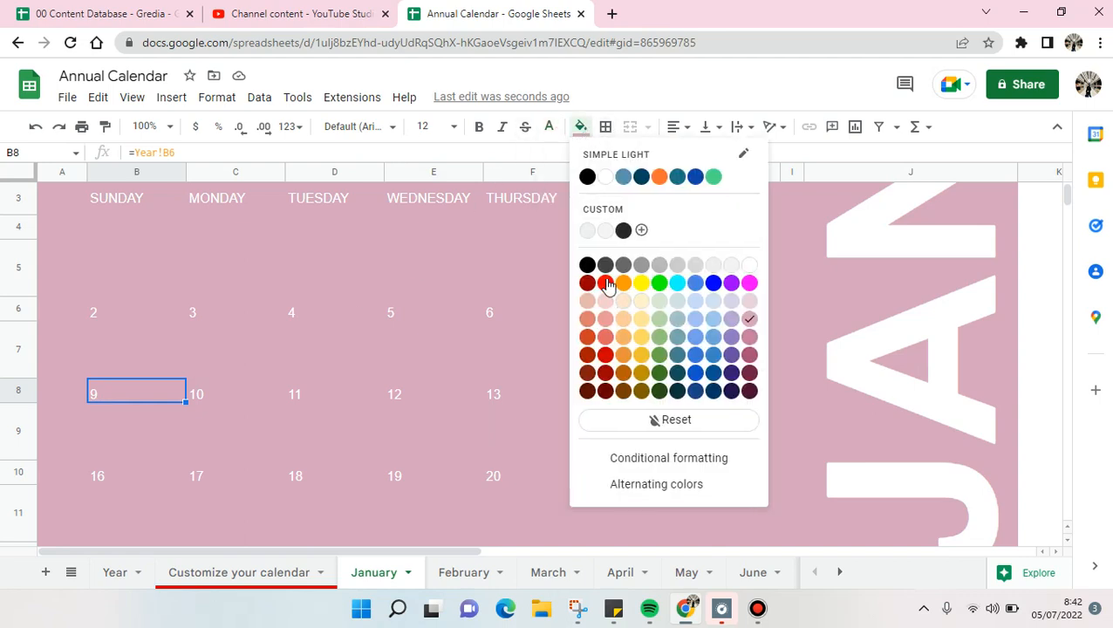
{"action": "left_click", "coordinate": [587, 282]}
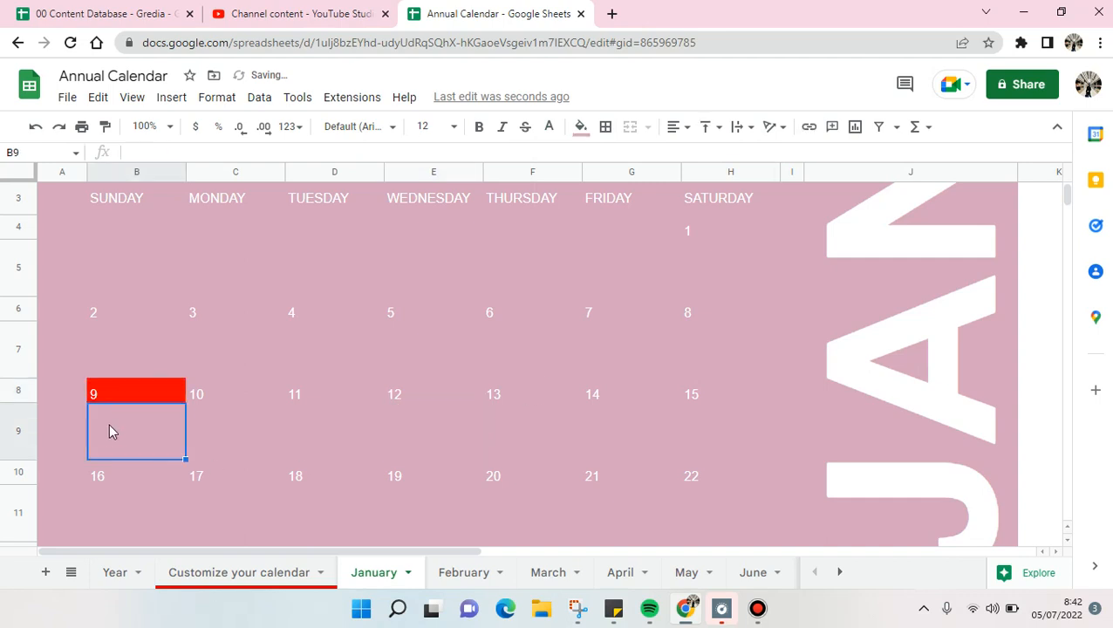
{"action": "mouse_move", "coordinate": [143, 436]}
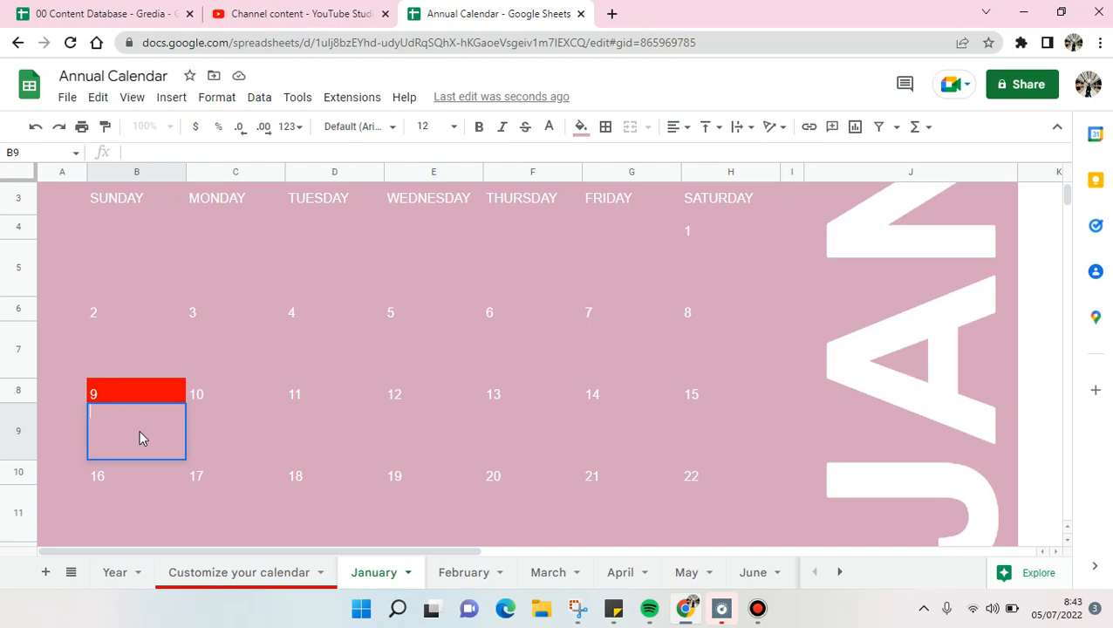
Enter "Mom's birthday" in cell B9 beneath the 9th
{"action": "type", "text": "Mom'S birthday"}
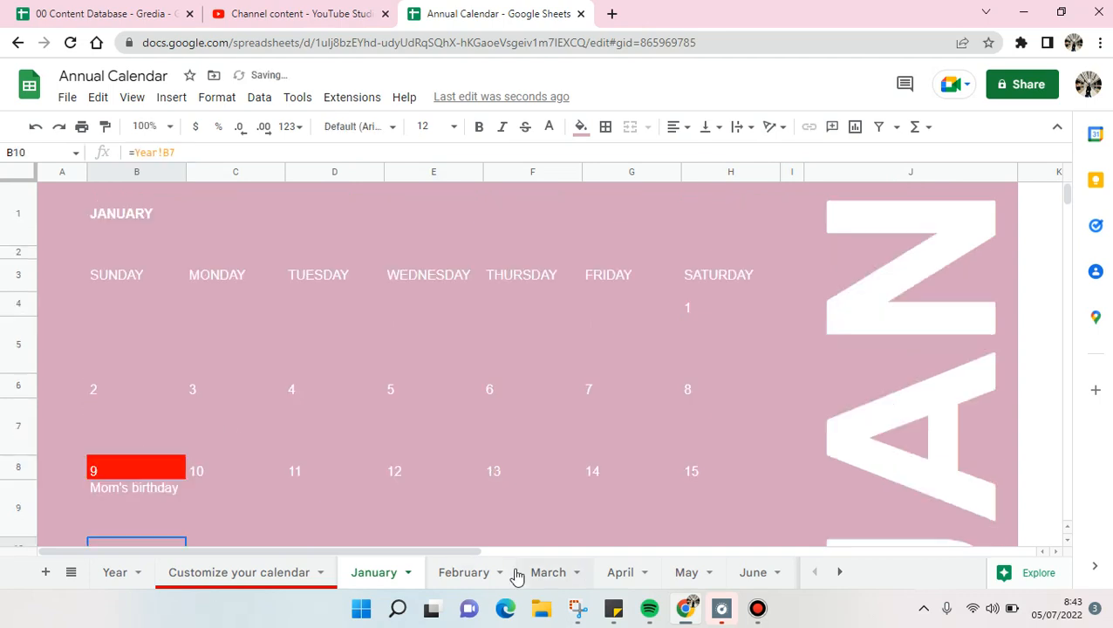
{"action": "left_click", "coordinate": [463, 572]}
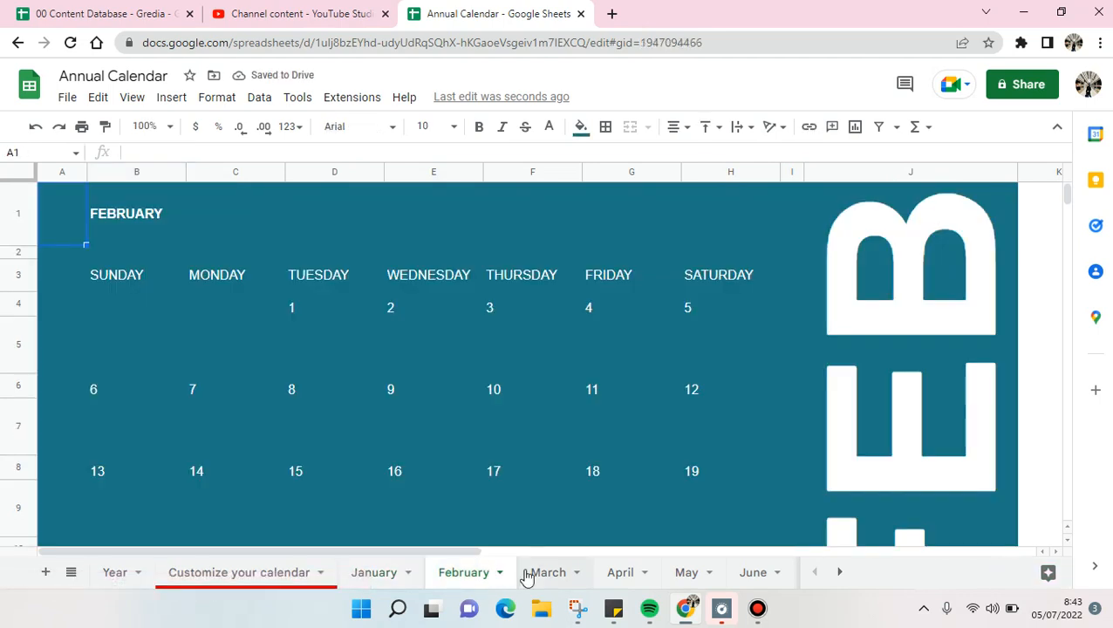
{"action": "left_click", "coordinate": [621, 572]}
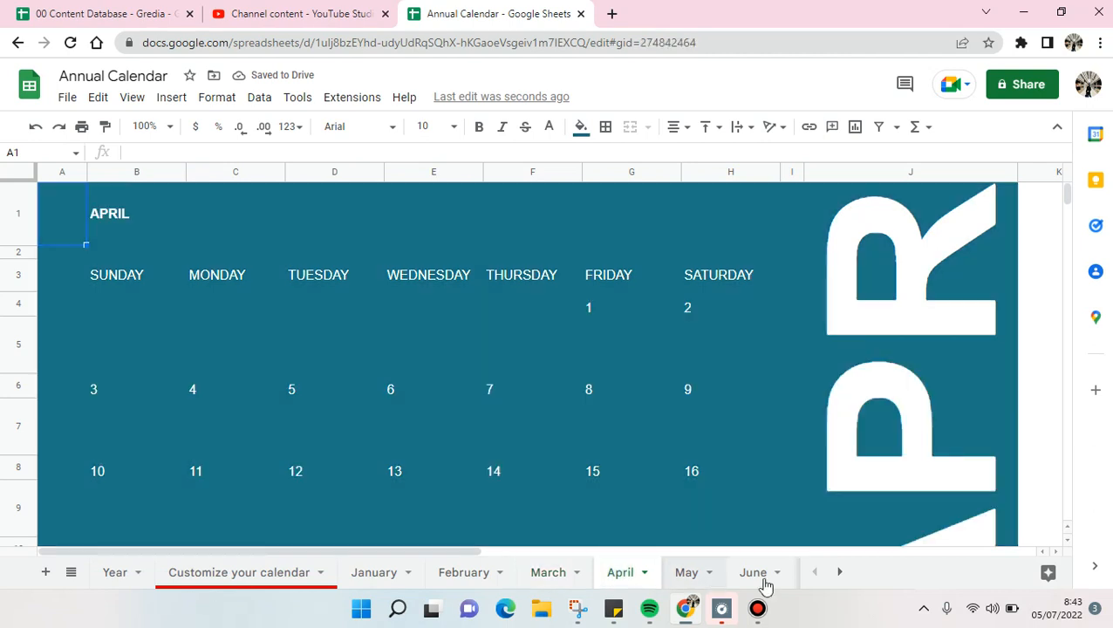
{"action": "left_click", "coordinate": [753, 572]}
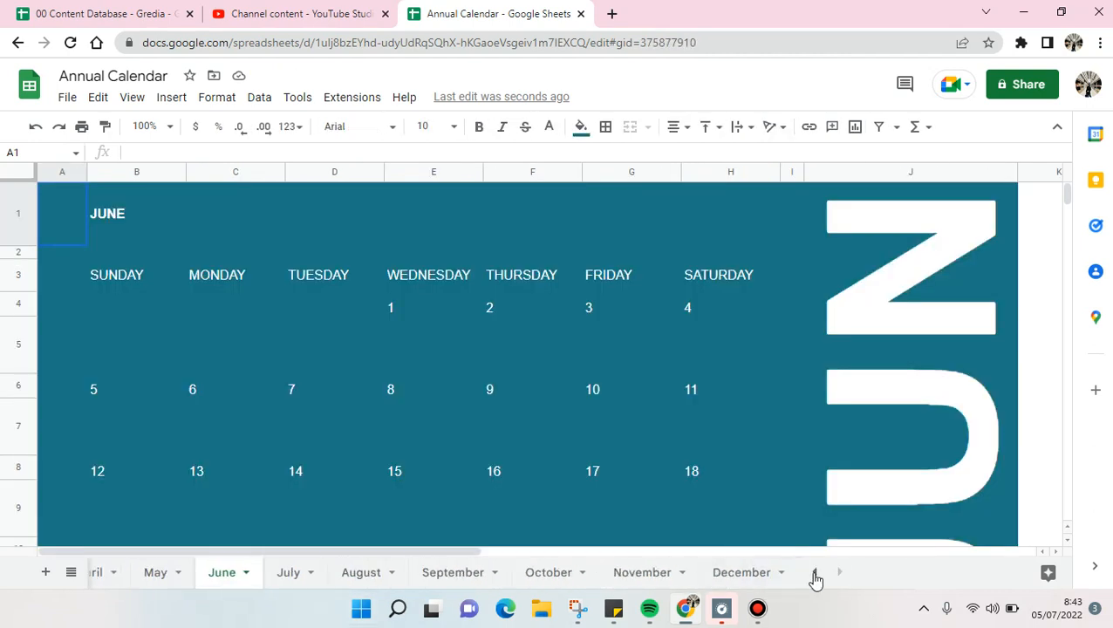
{"action": "left_click", "coordinate": [815, 572]}
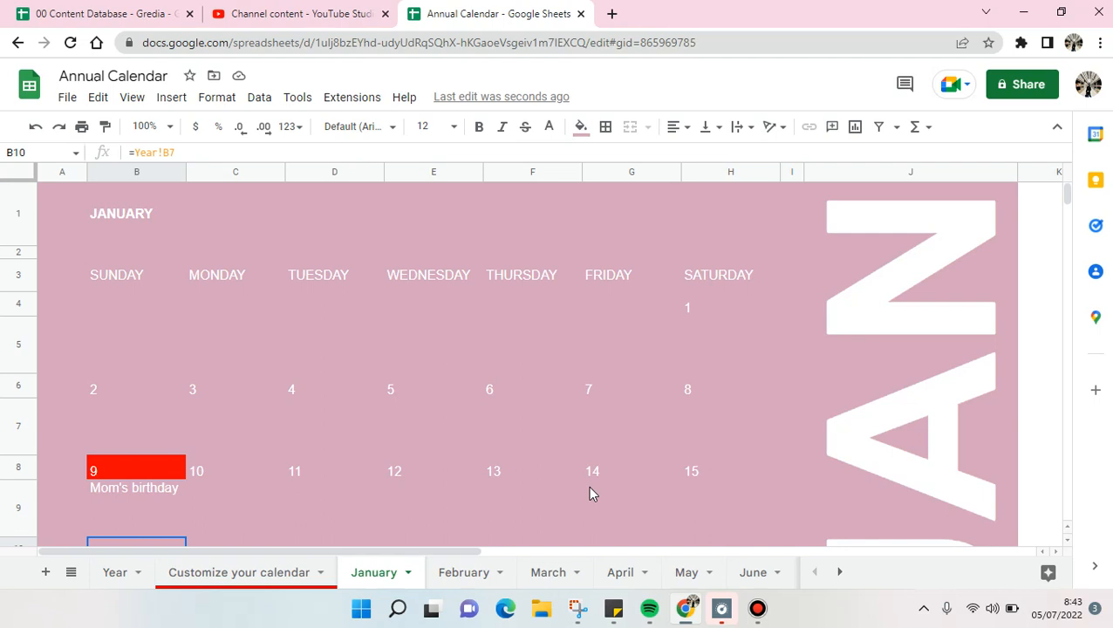